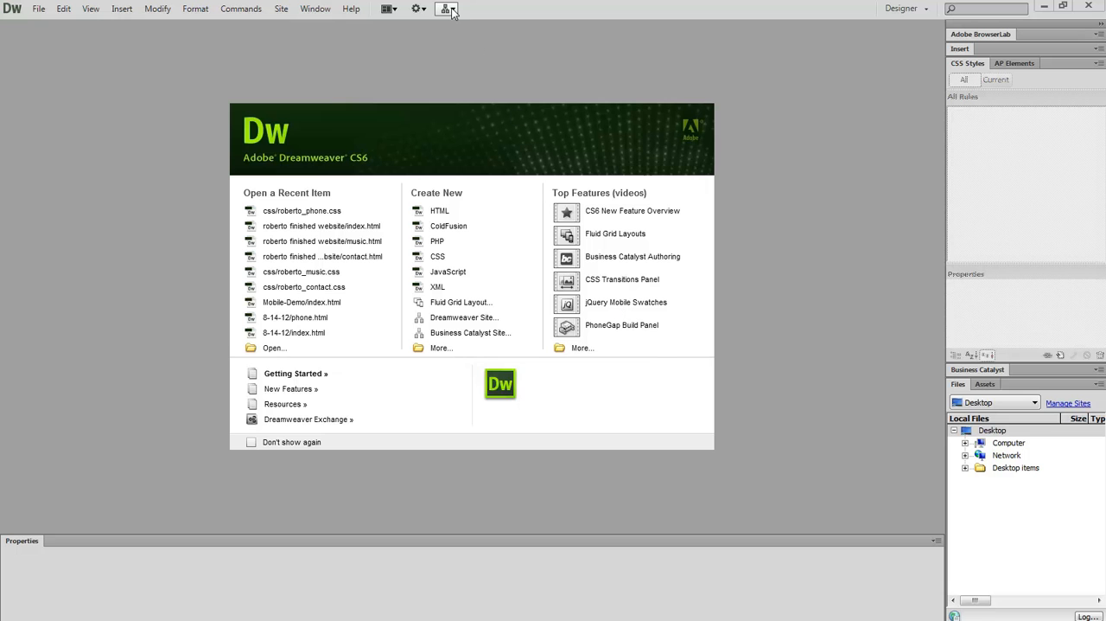
Open the Site menu to reveal New Site and Manage Sites.
left_click(445, 8)
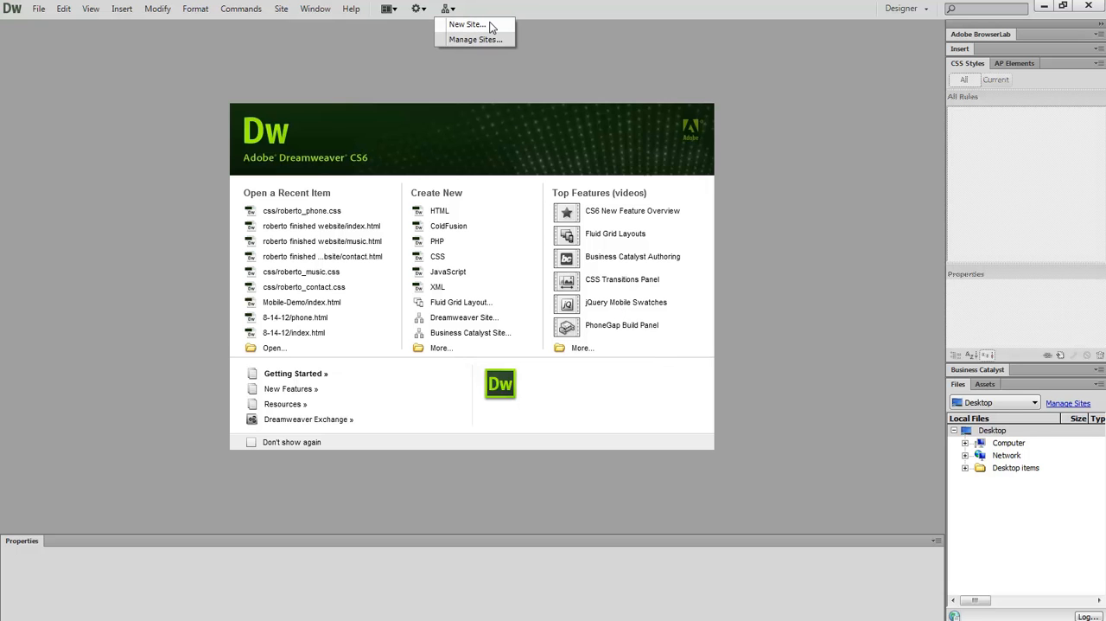
mouse_move(500, 32)
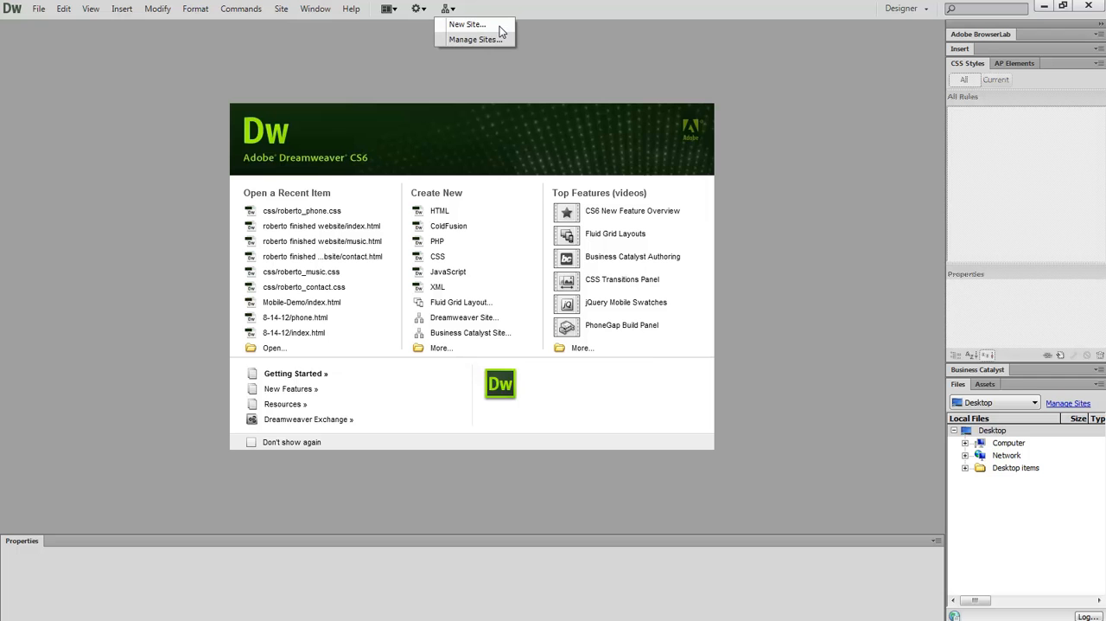
Start a new site and name it 'Today' in Site Setup.
left_click(467, 23)
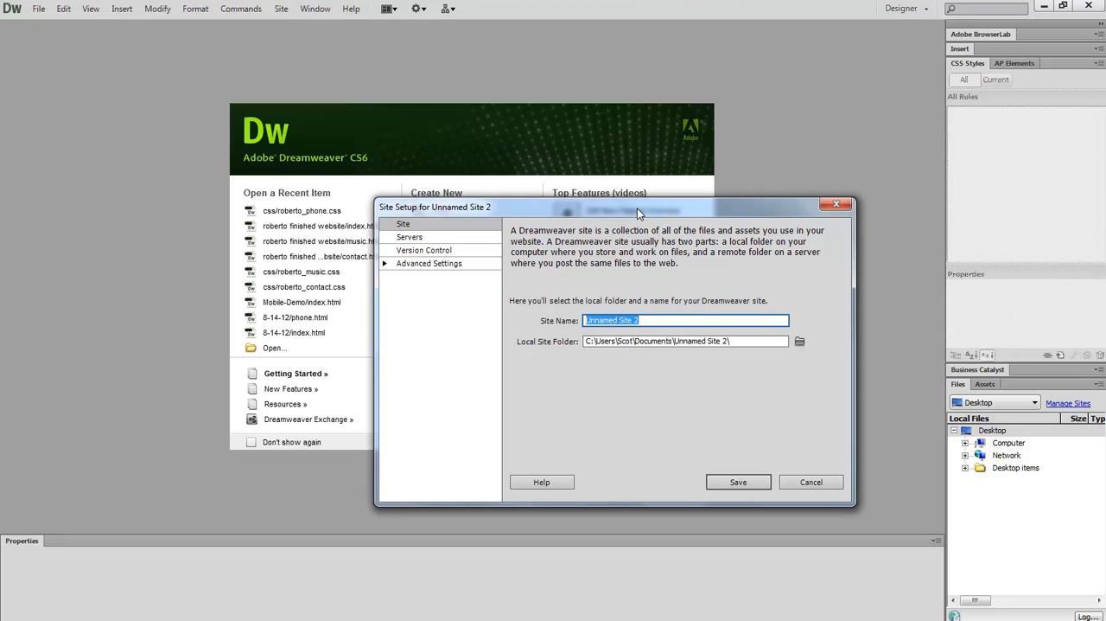
mouse_move(646, 215)
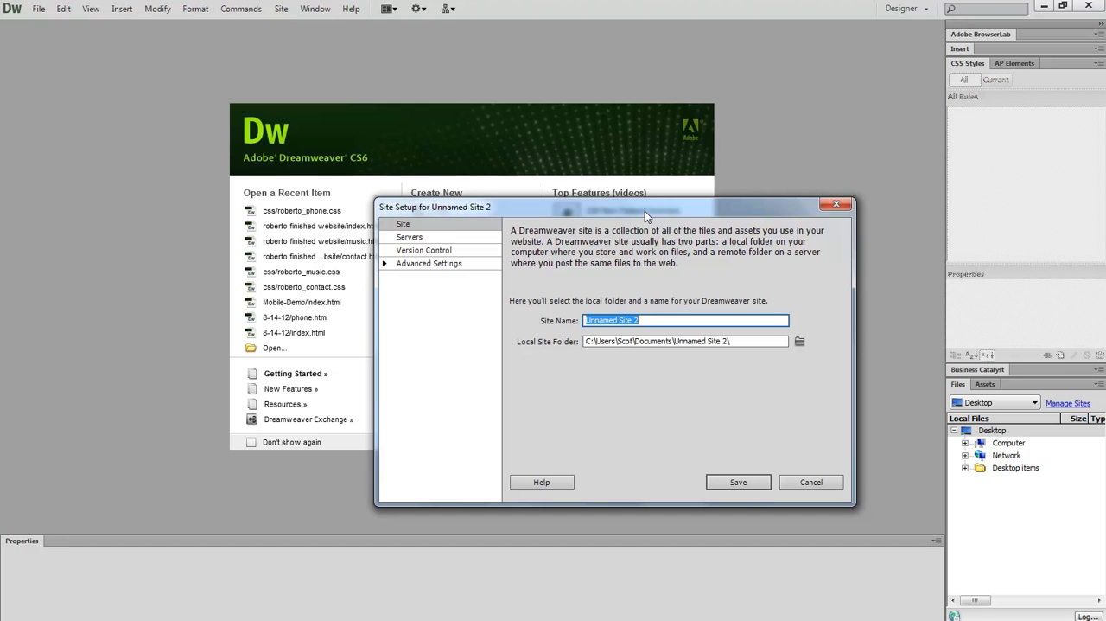
type("Today")
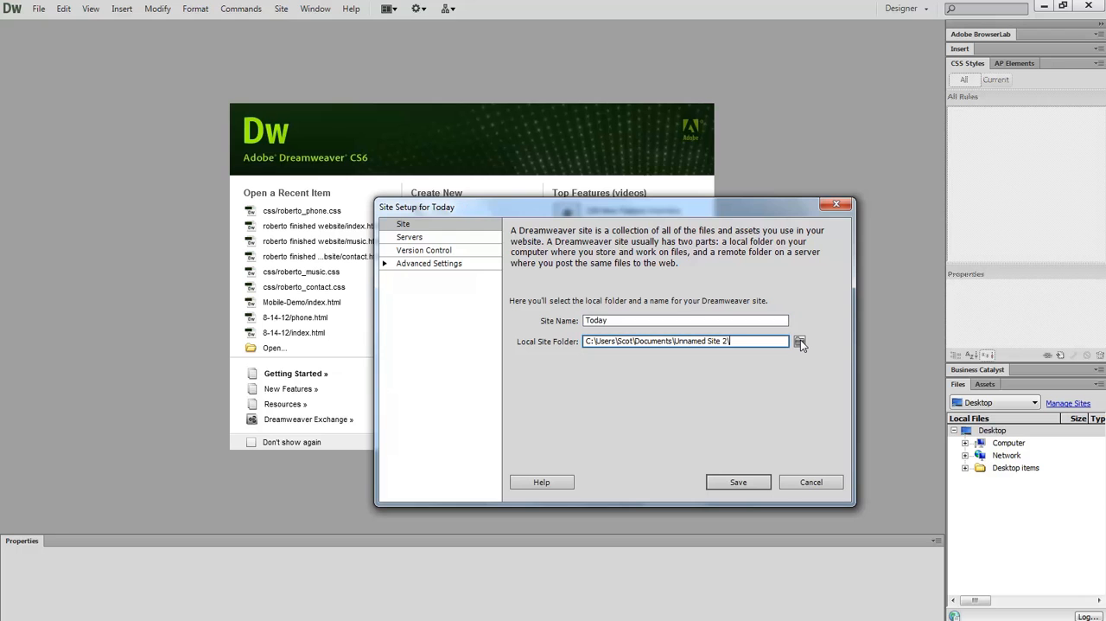
mouse_move(799, 341)
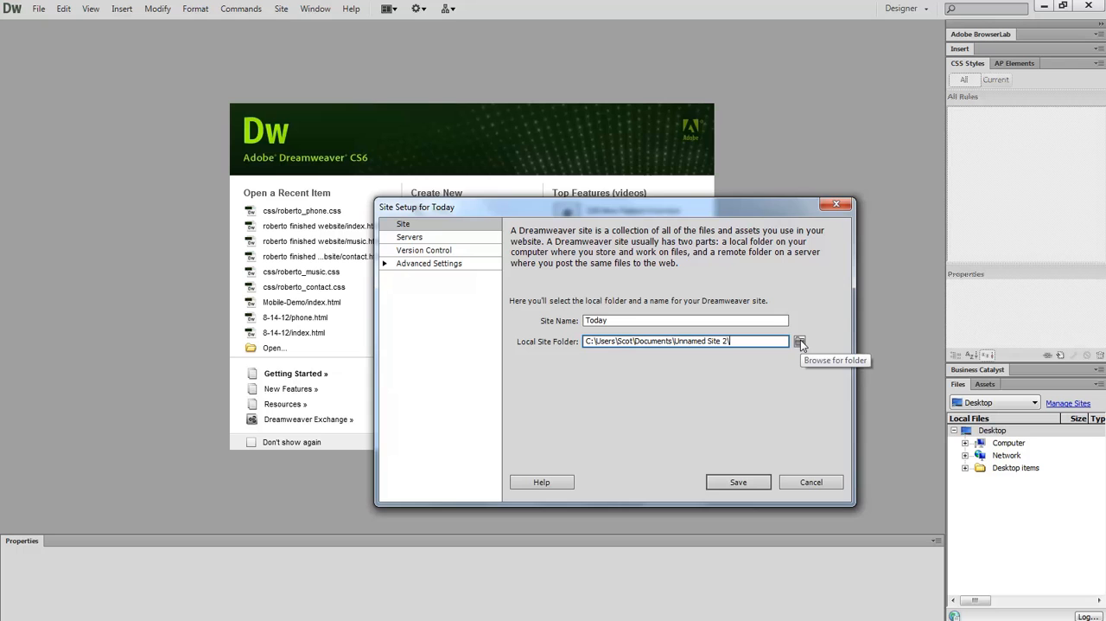
Create a 'Today' folder on the Desktop and select it as the local site folder.
left_click(799, 341)
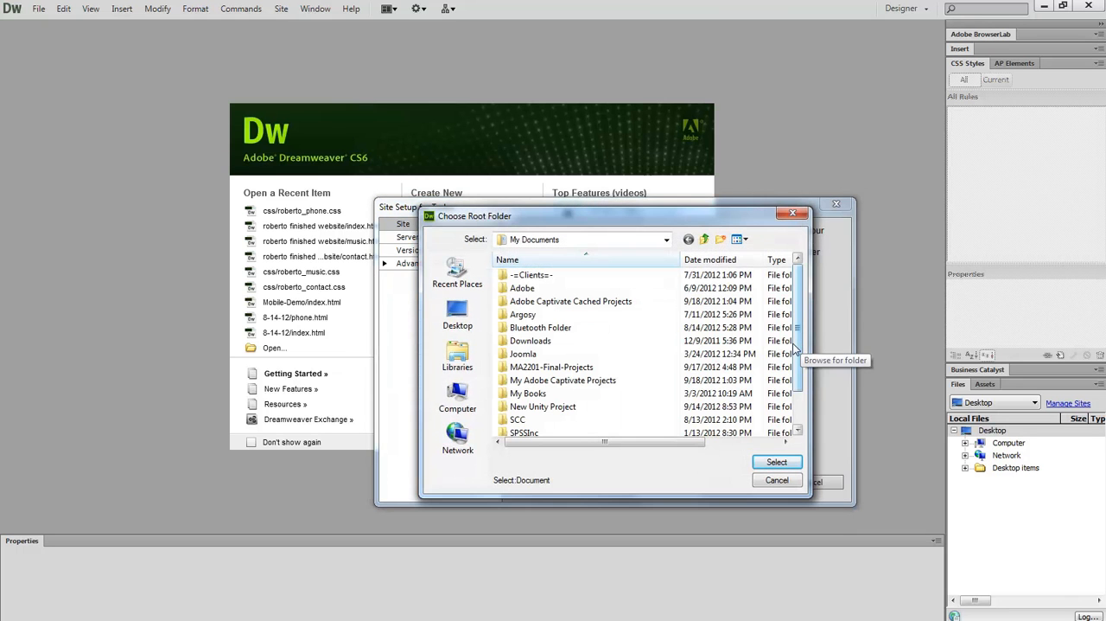
left_click(457, 314)
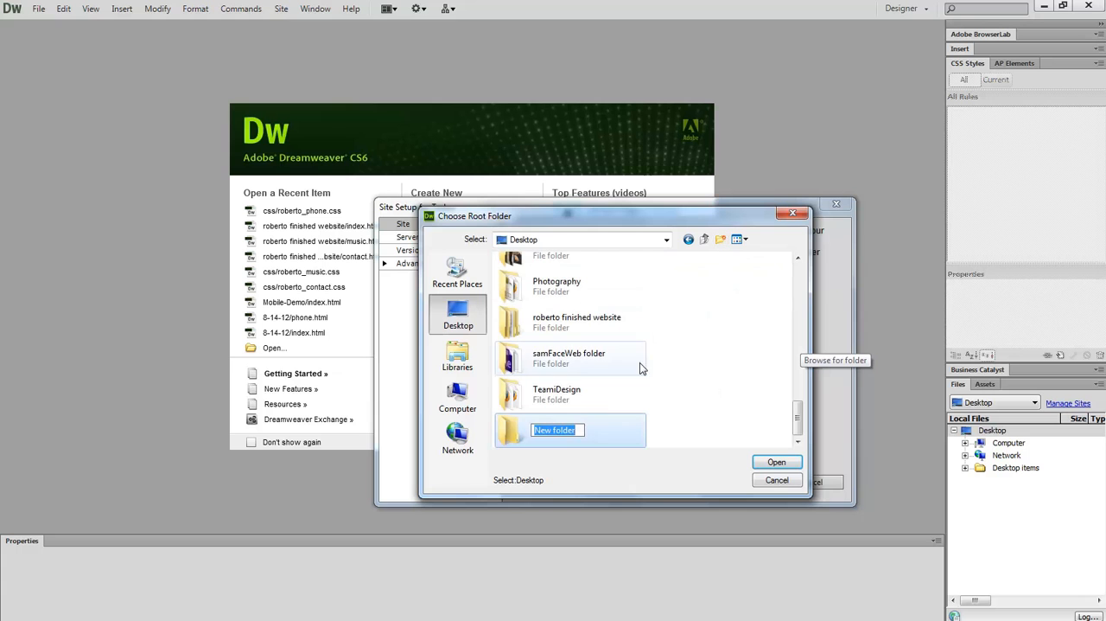
type("Too")
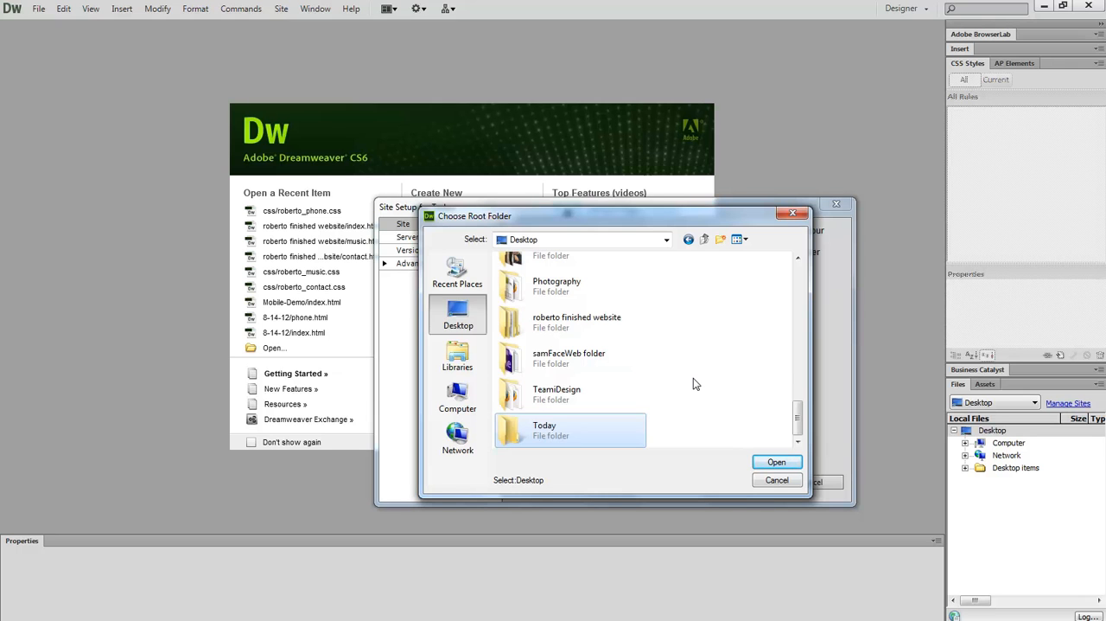
double_click(544, 429)
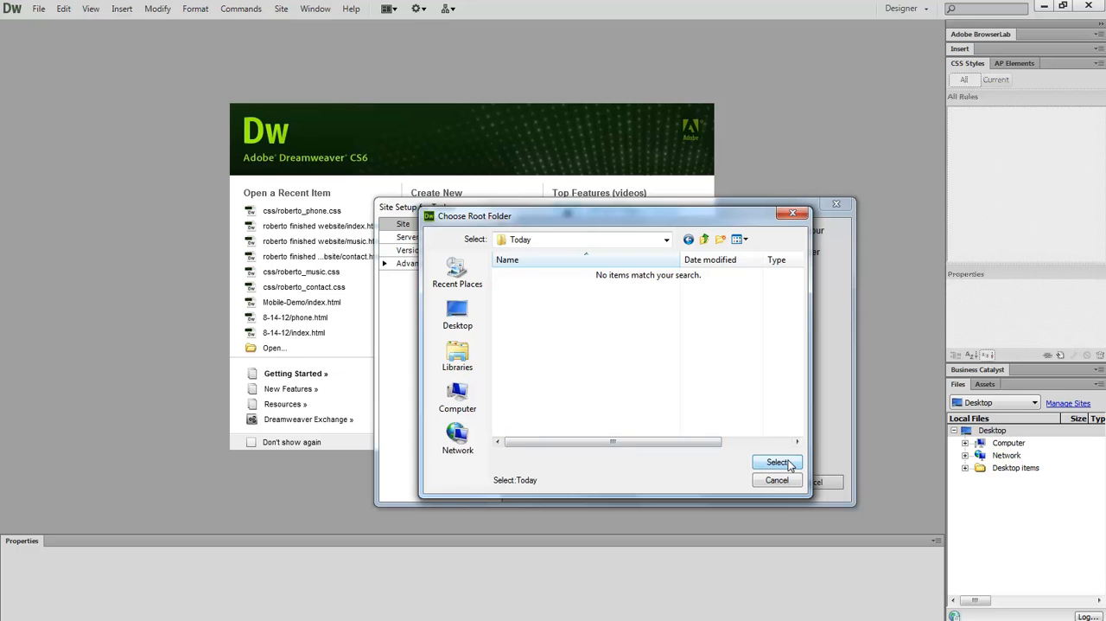
left_click(776, 462)
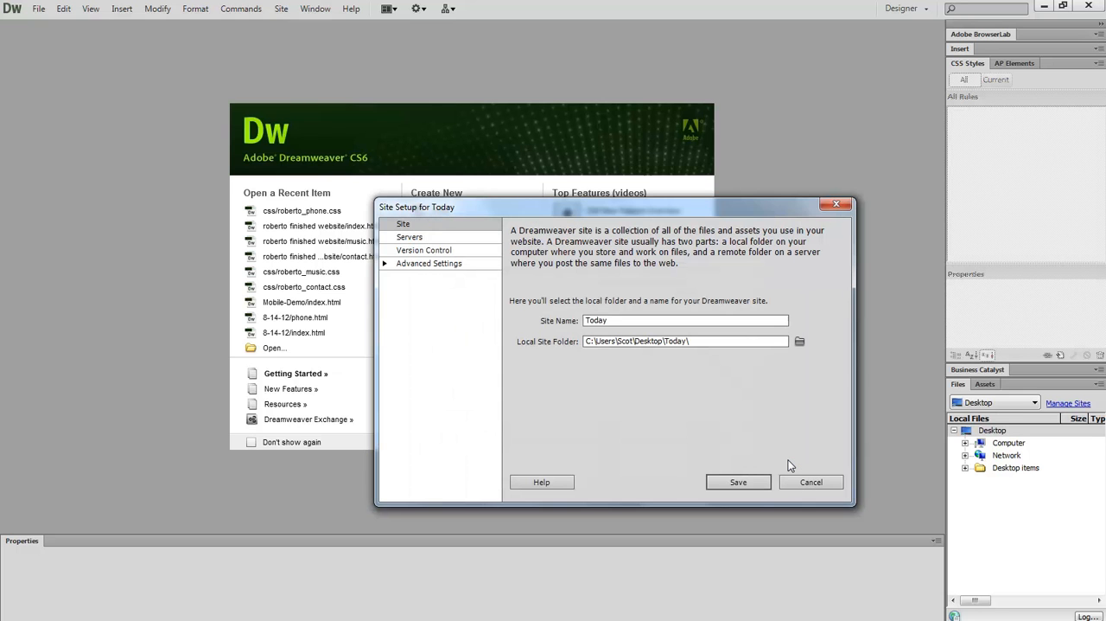
mouse_move(764, 456)
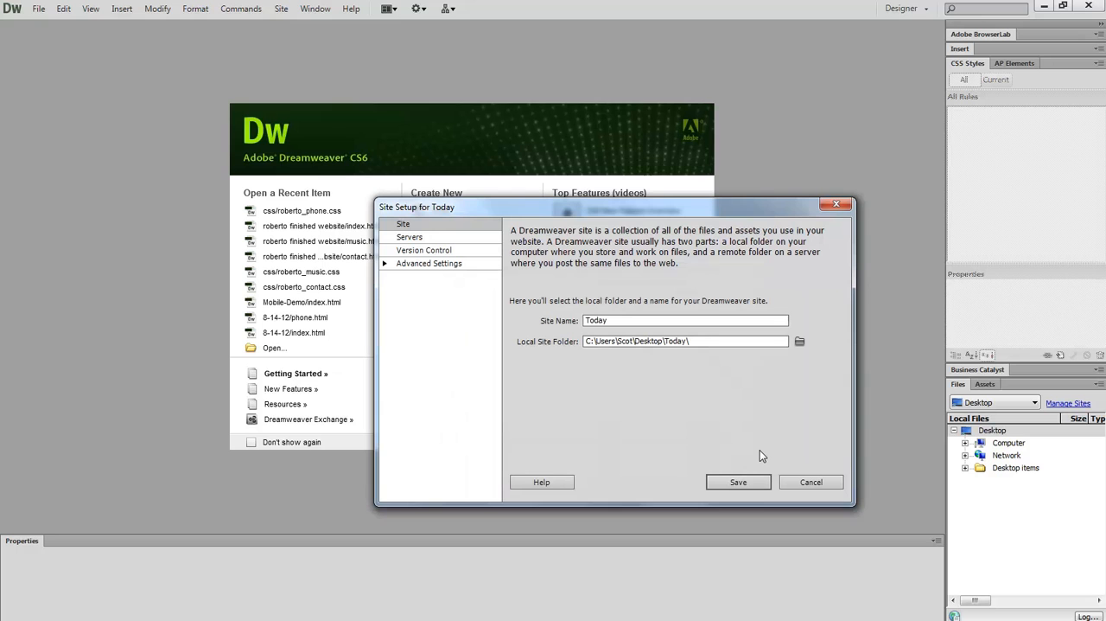
mouse_move(759, 456)
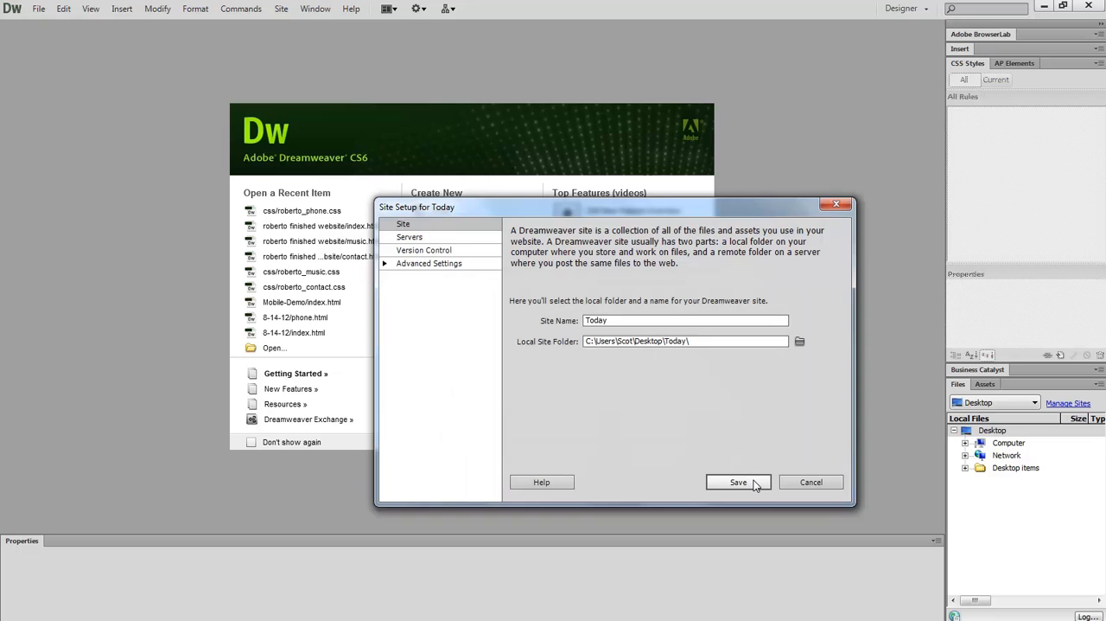
Save the Today site so its root folder appears in the Files panel.
left_click(737, 481)
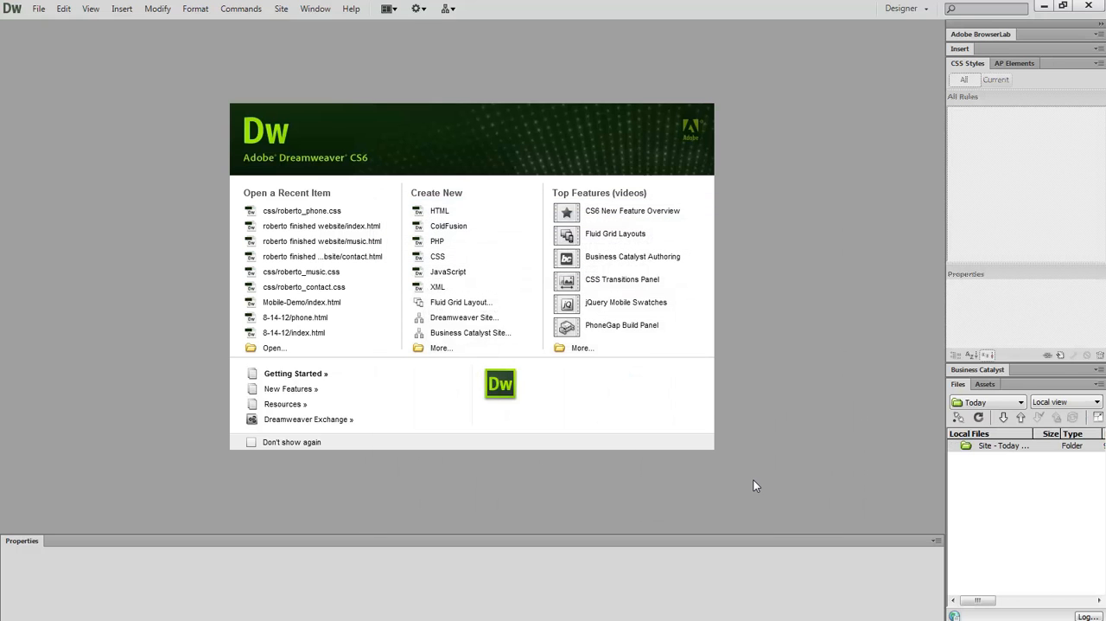
mouse_move(760, 487)
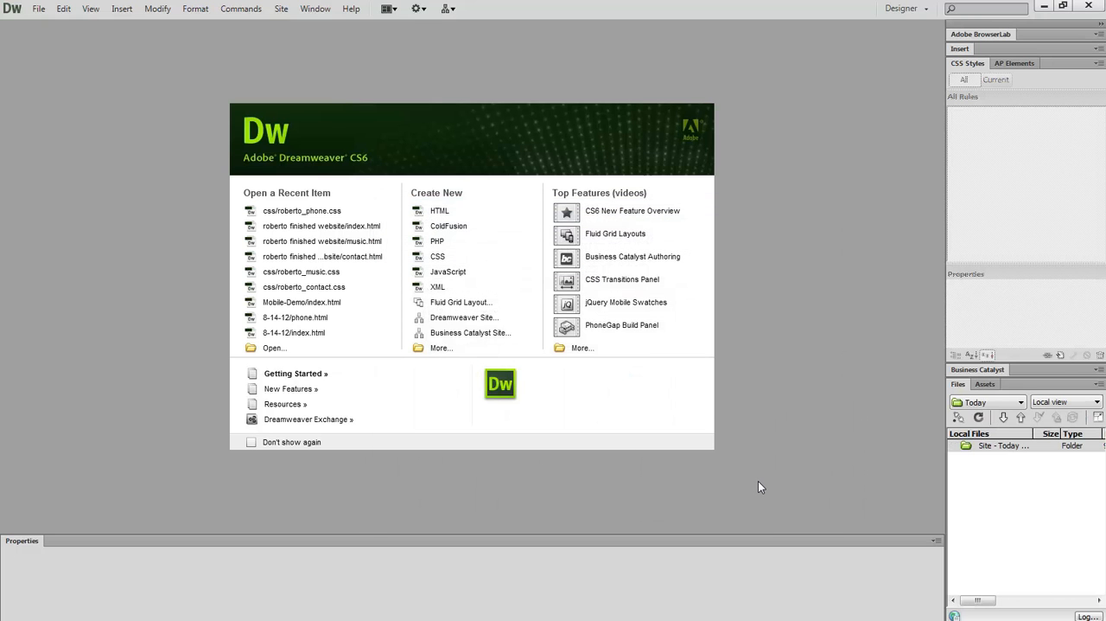
mouse_move(958, 474)
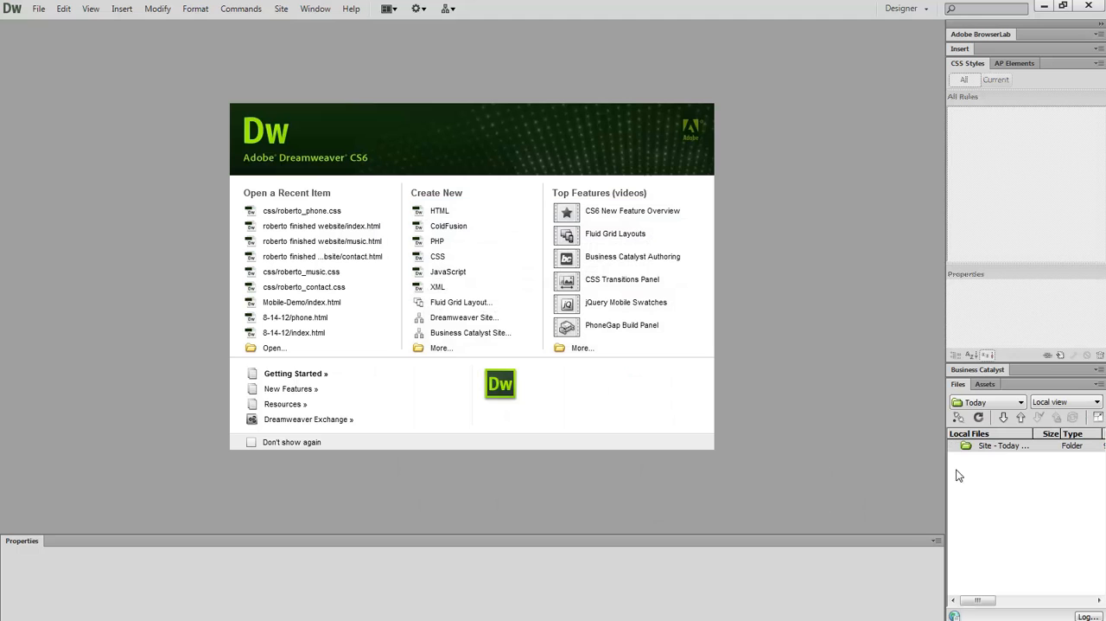
mouse_move(1011, 503)
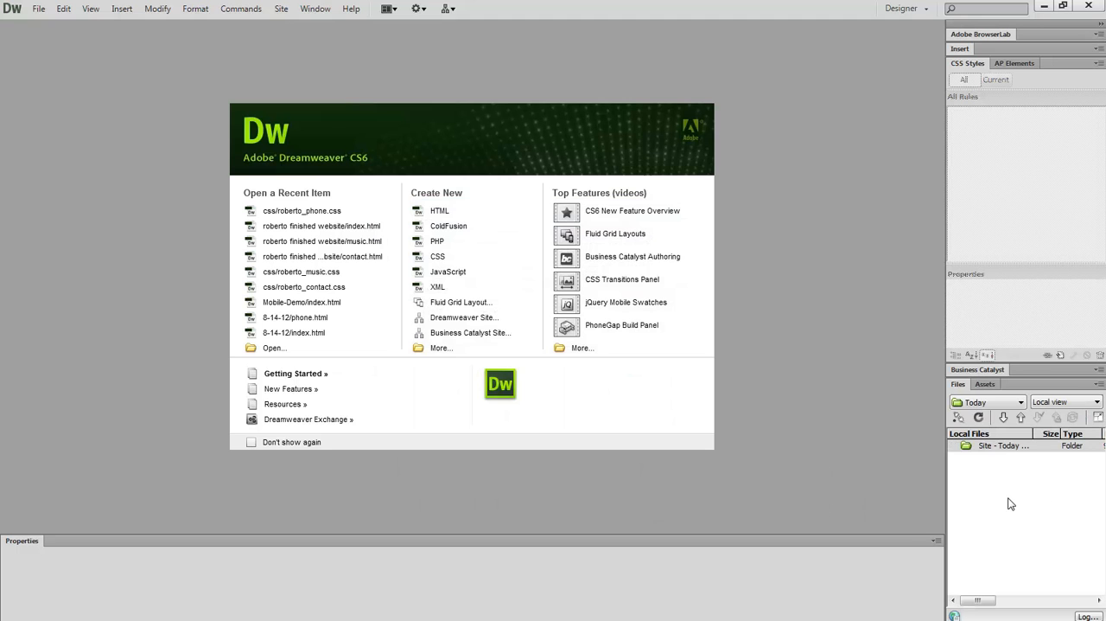
mouse_move(1015, 496)
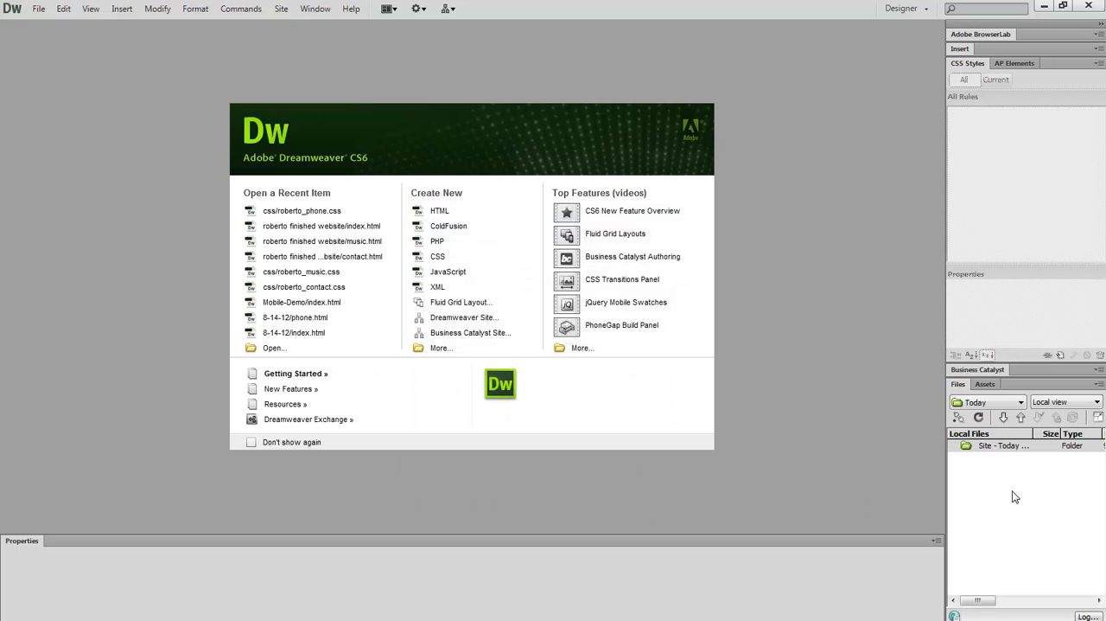